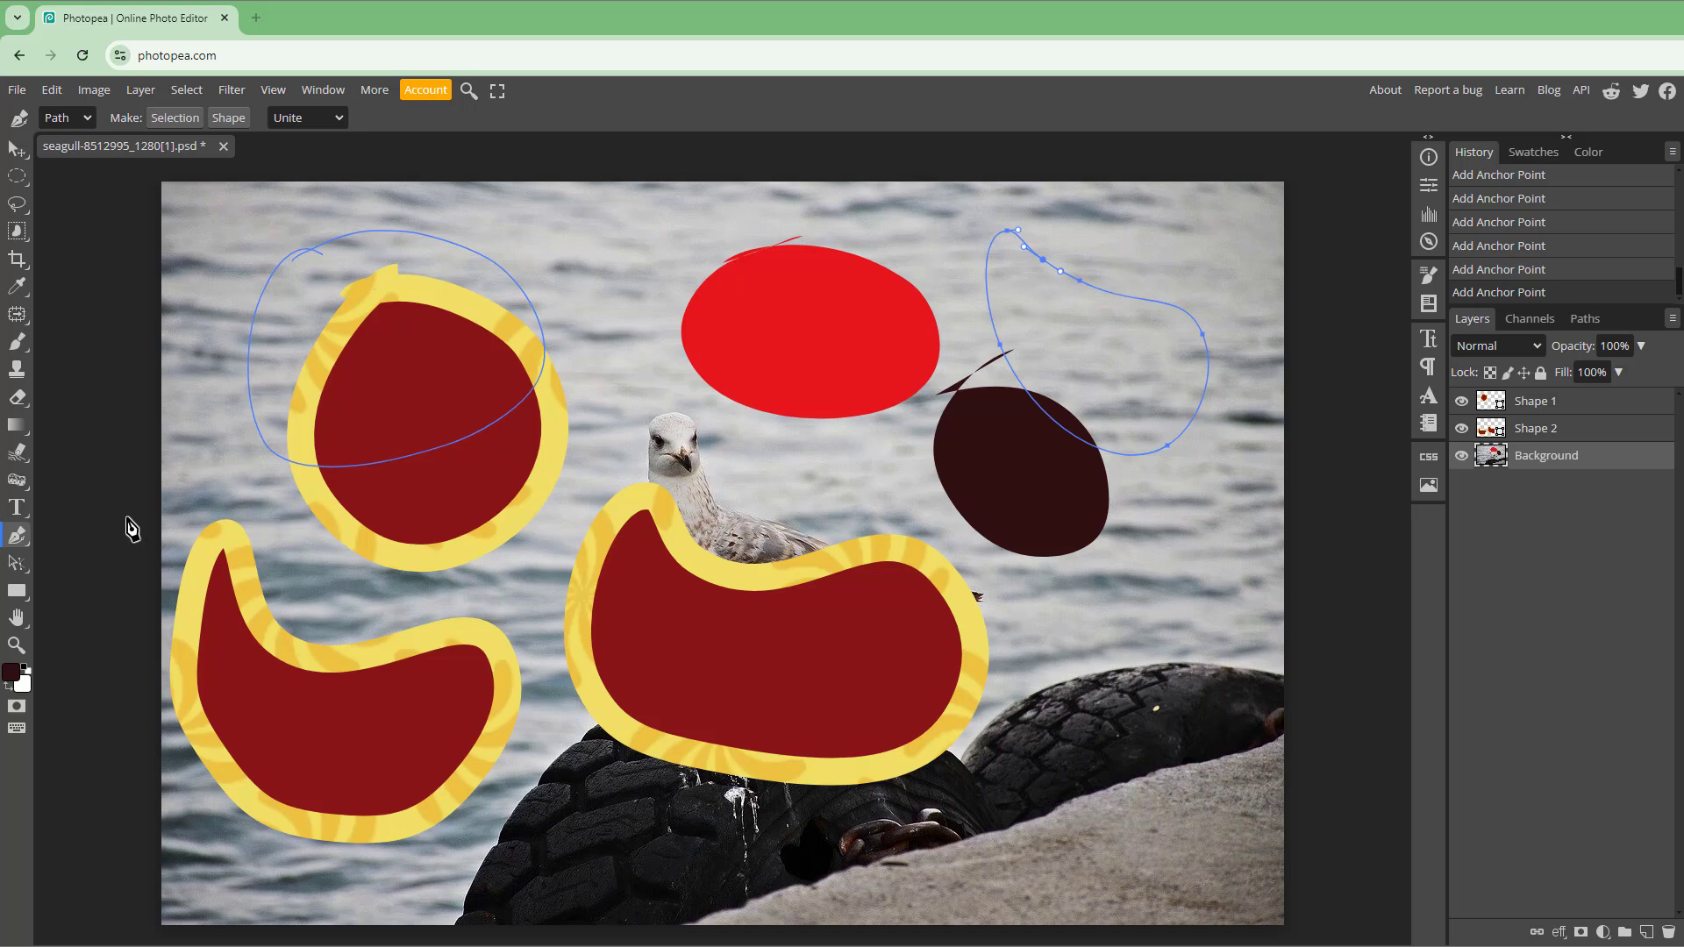
pyautogui.moveTo(537, 554)
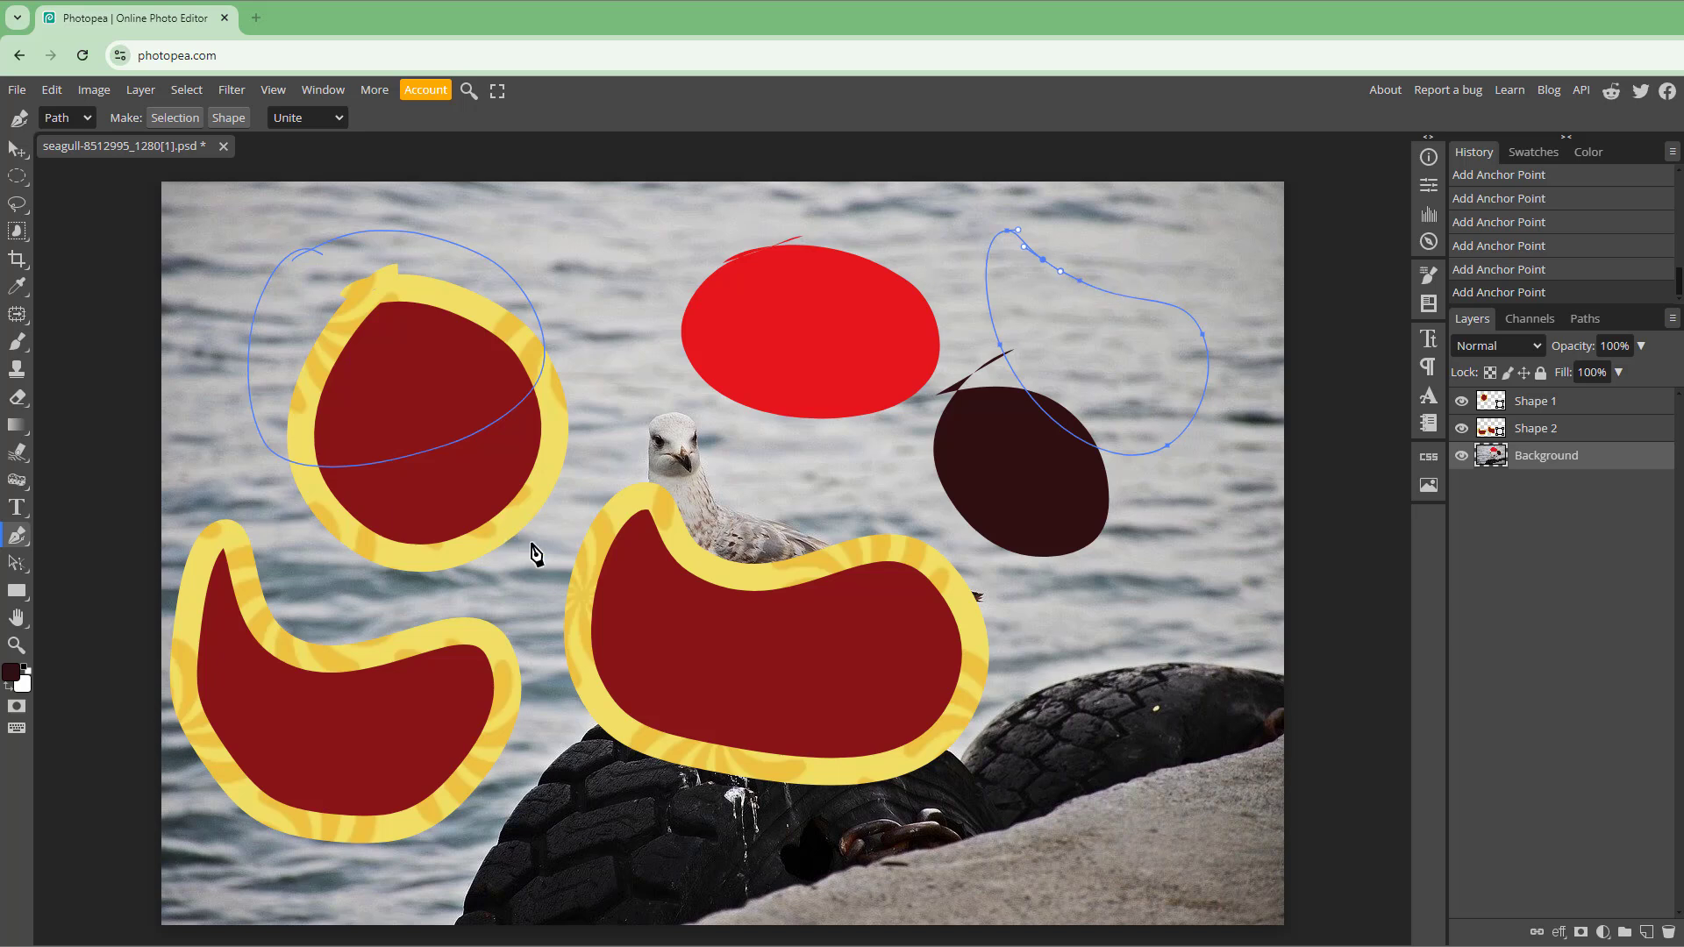
pyautogui.moveTo(49, 515)
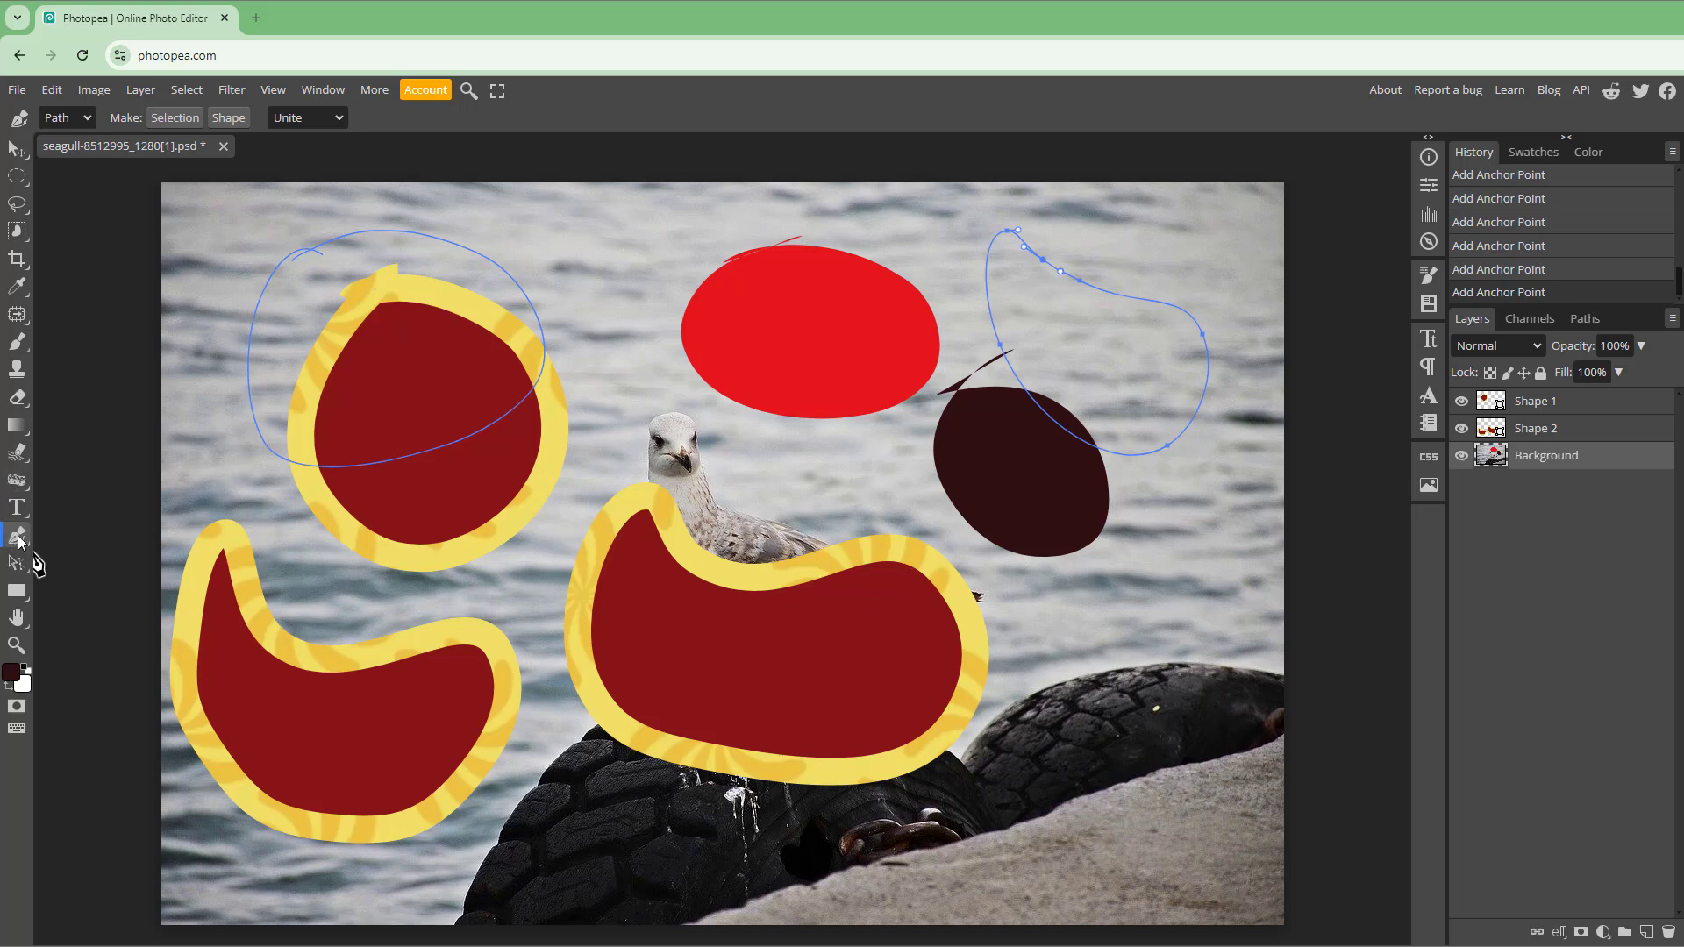
# Stretch the upper-right path's outline by pulling an anchor point outward with an anchor-point tool
pyautogui.click(17, 537)
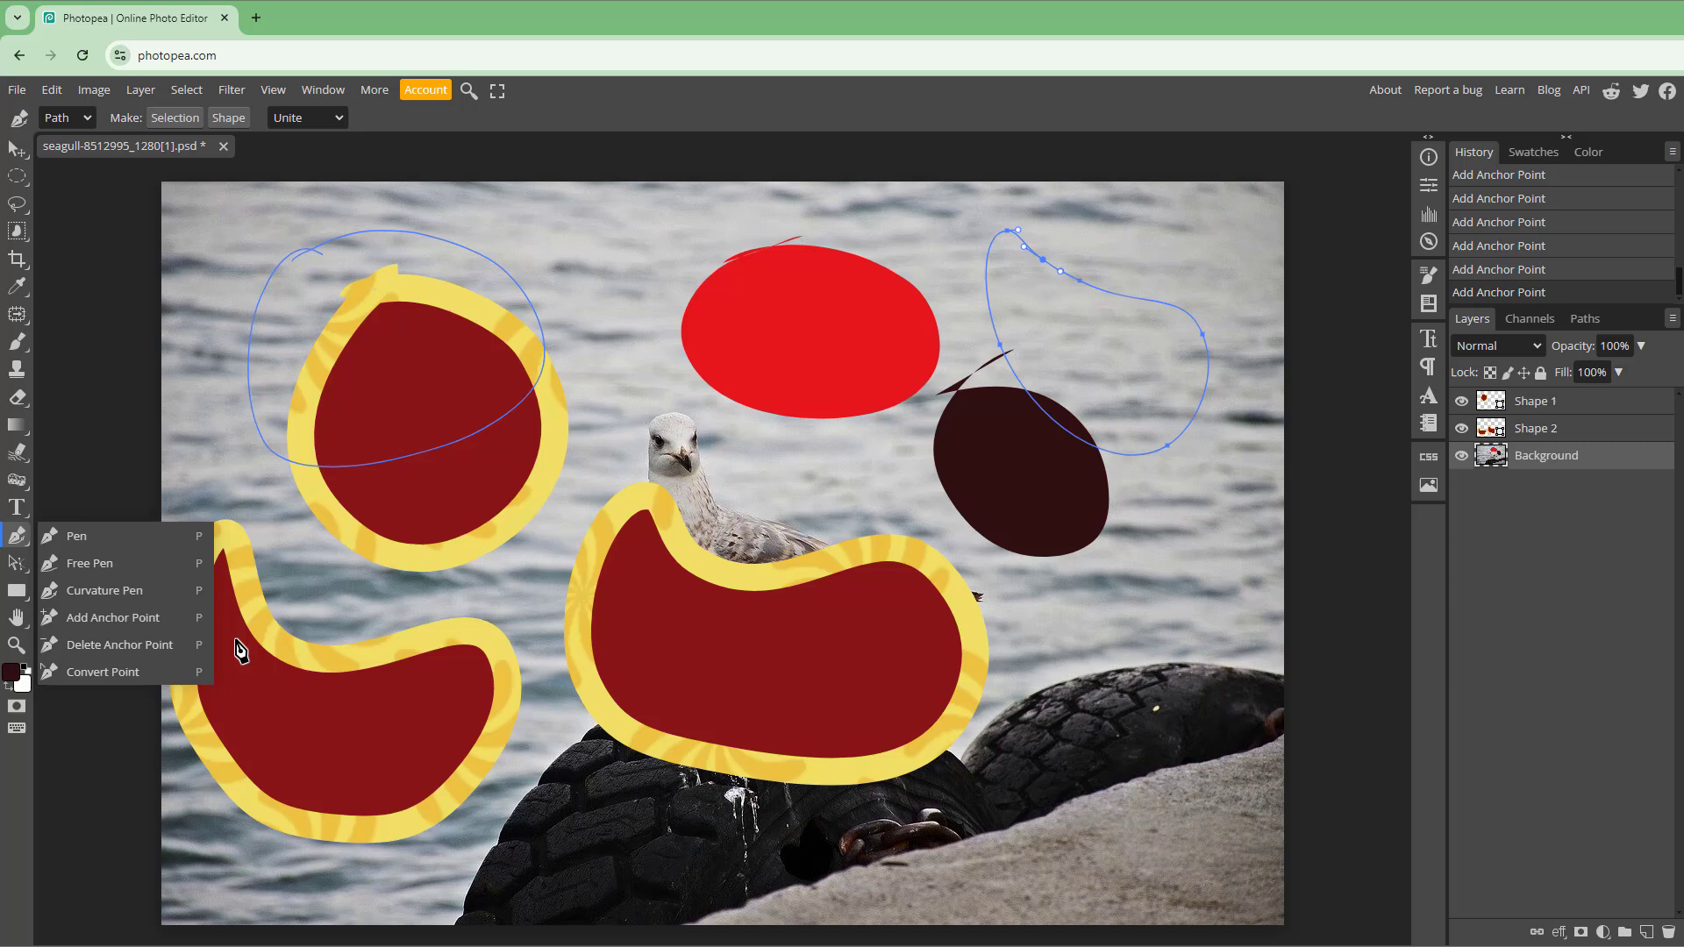
pyautogui.moveTo(147, 674)
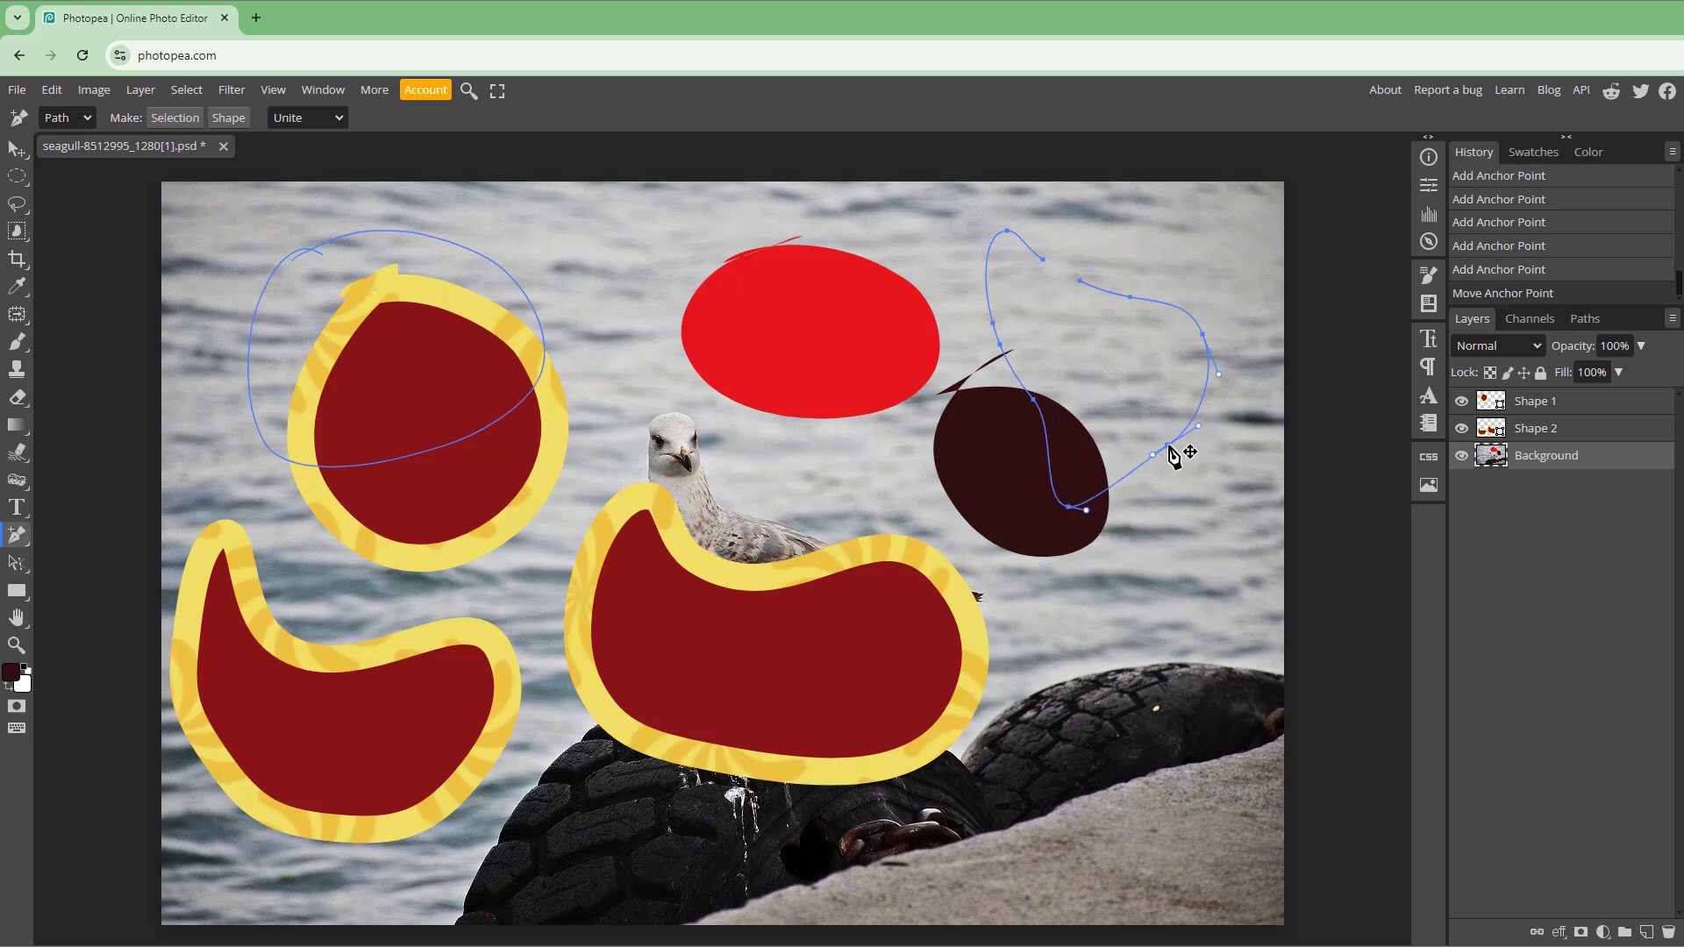
pyautogui.moveTo(1181, 451); pyautogui.dragTo(1209, 344)
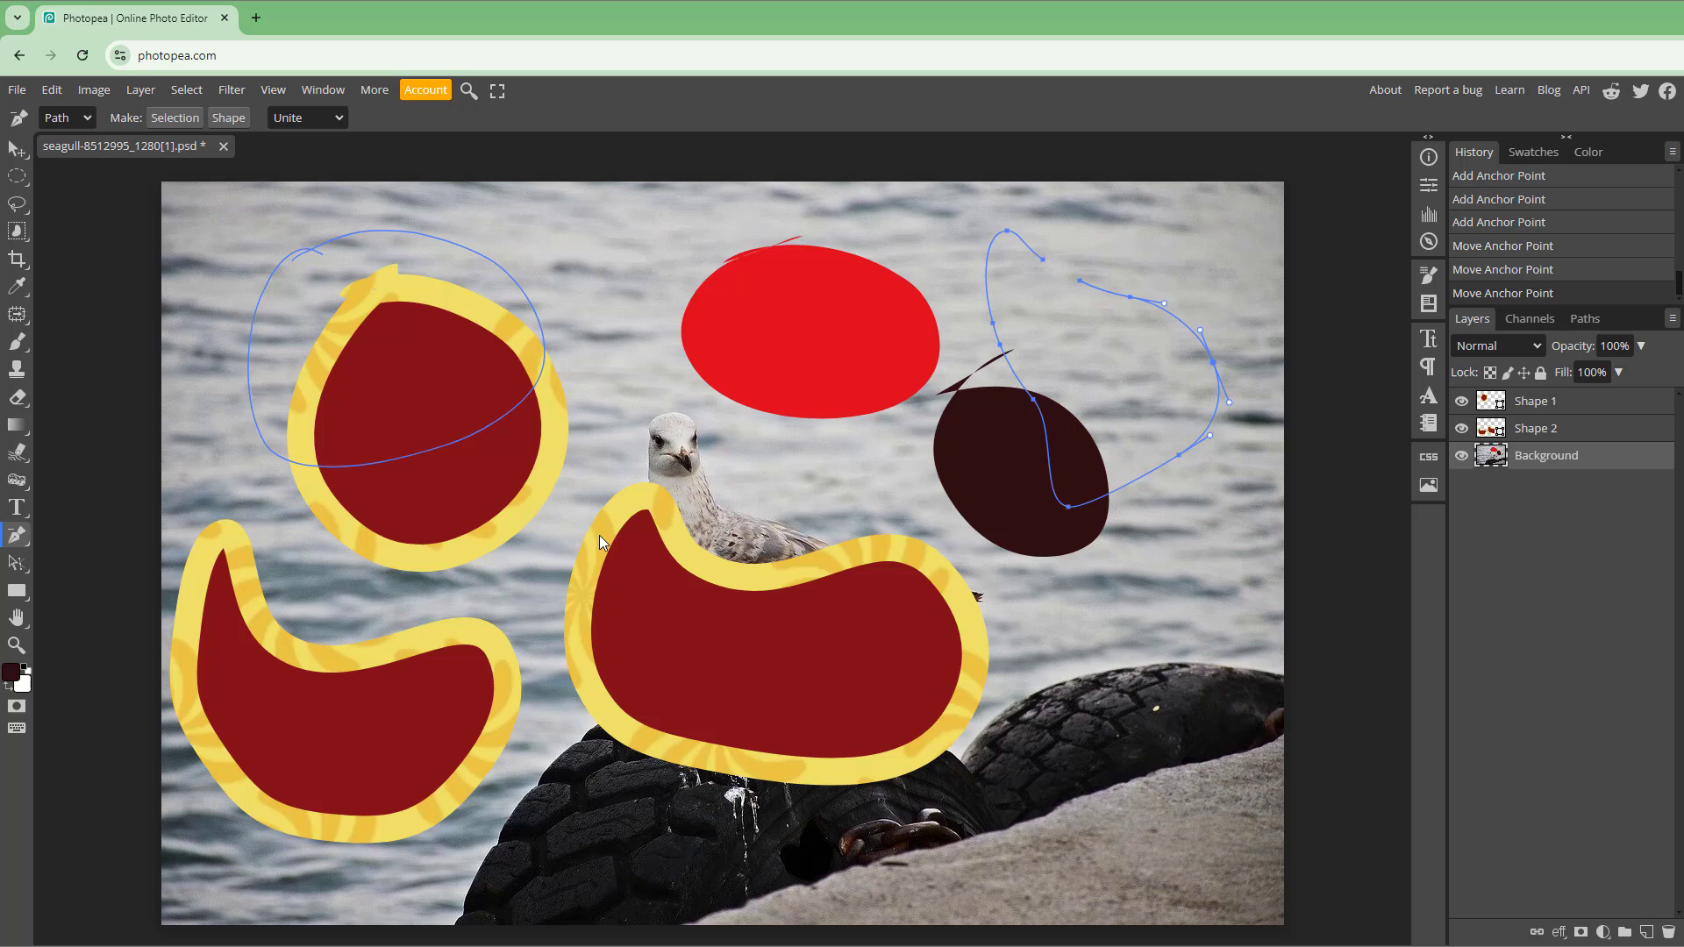
# Remove an anchor point from the upper-right path, leaving a simpler, narrower loop
pyautogui.click(1070, 521)
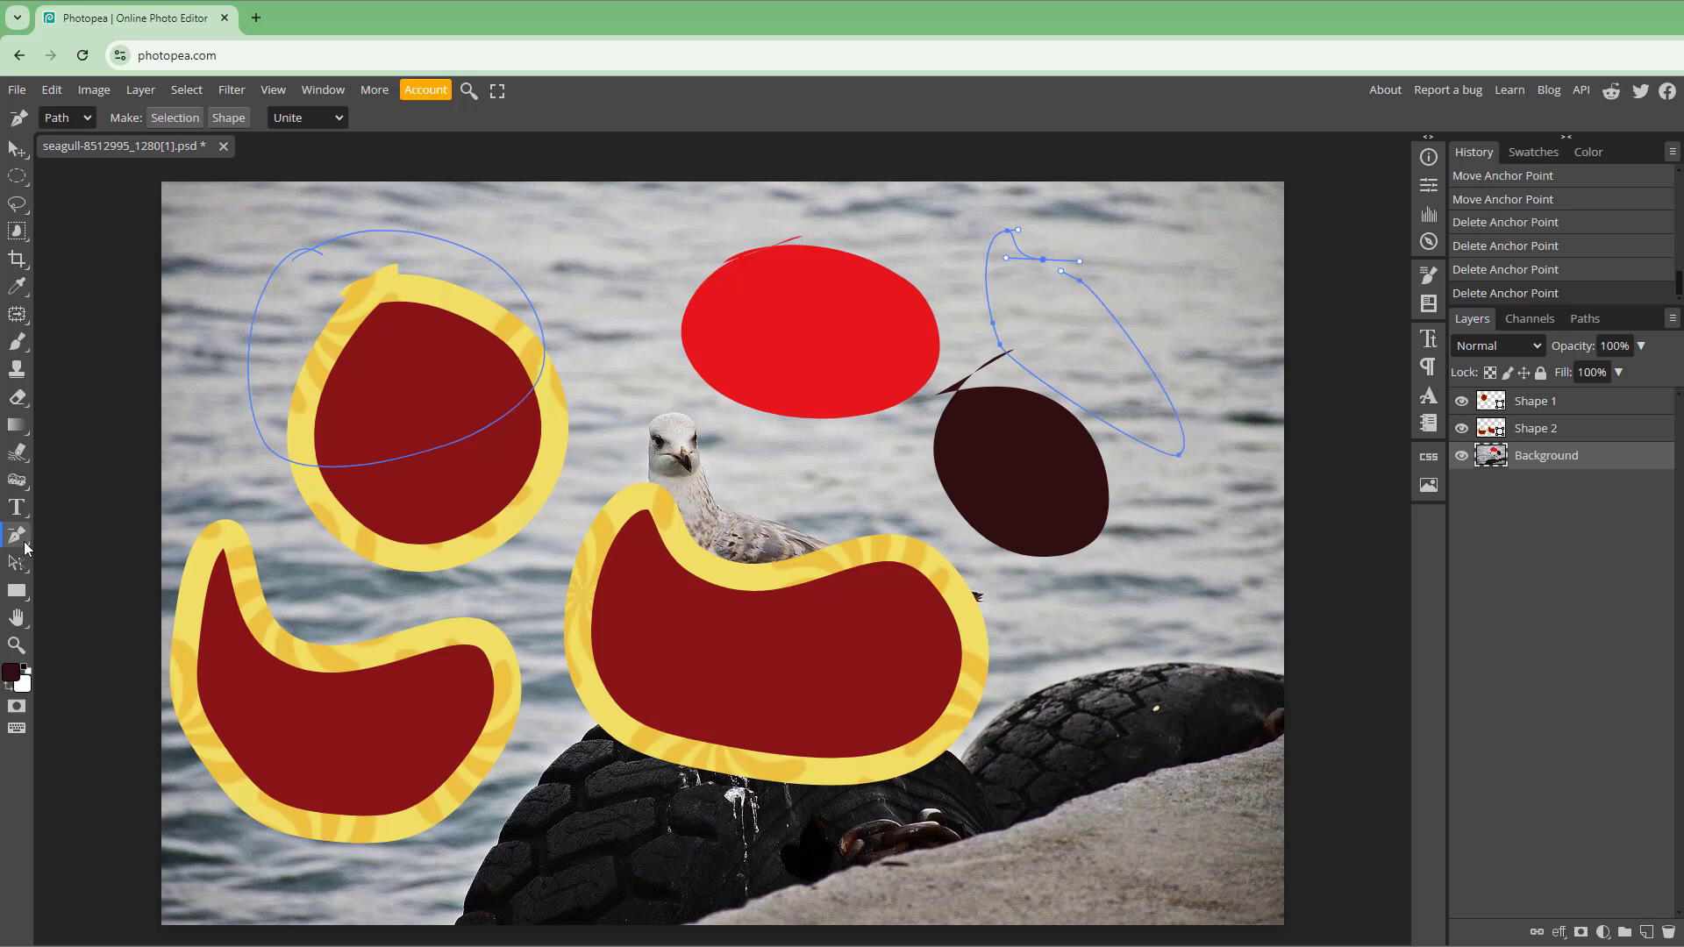
pyautogui.click(17, 535)
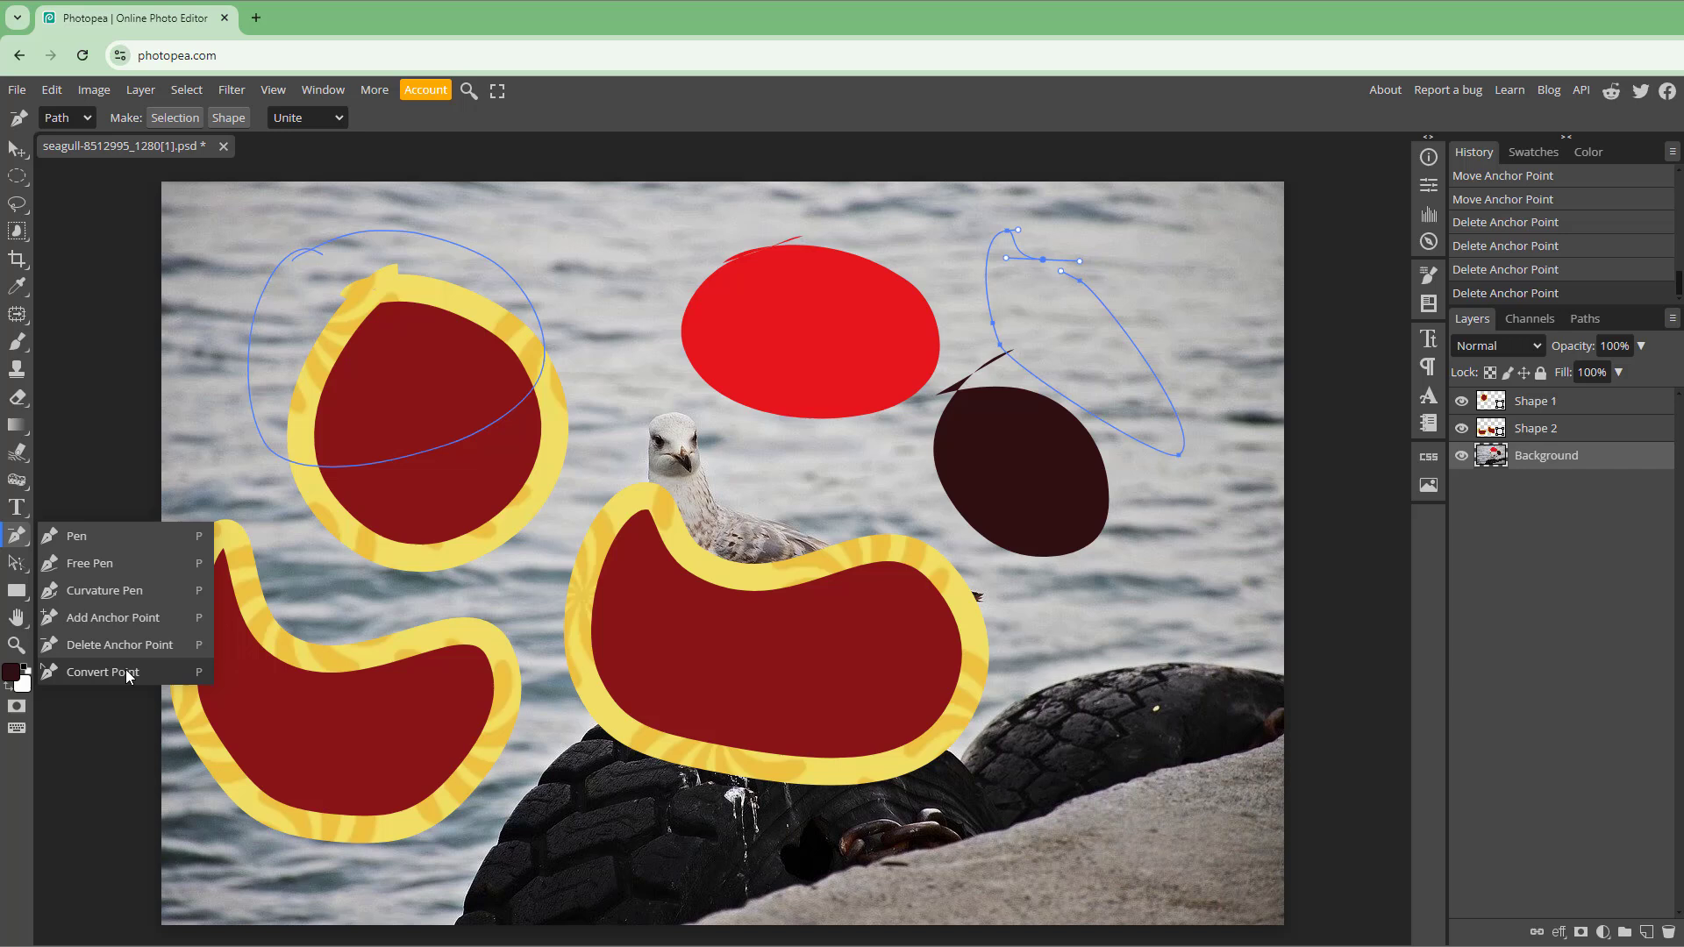
# Convert the path's bottom anchor into a sharp corner, then select the large yellow-rimmed shape
pyautogui.click(101, 672)
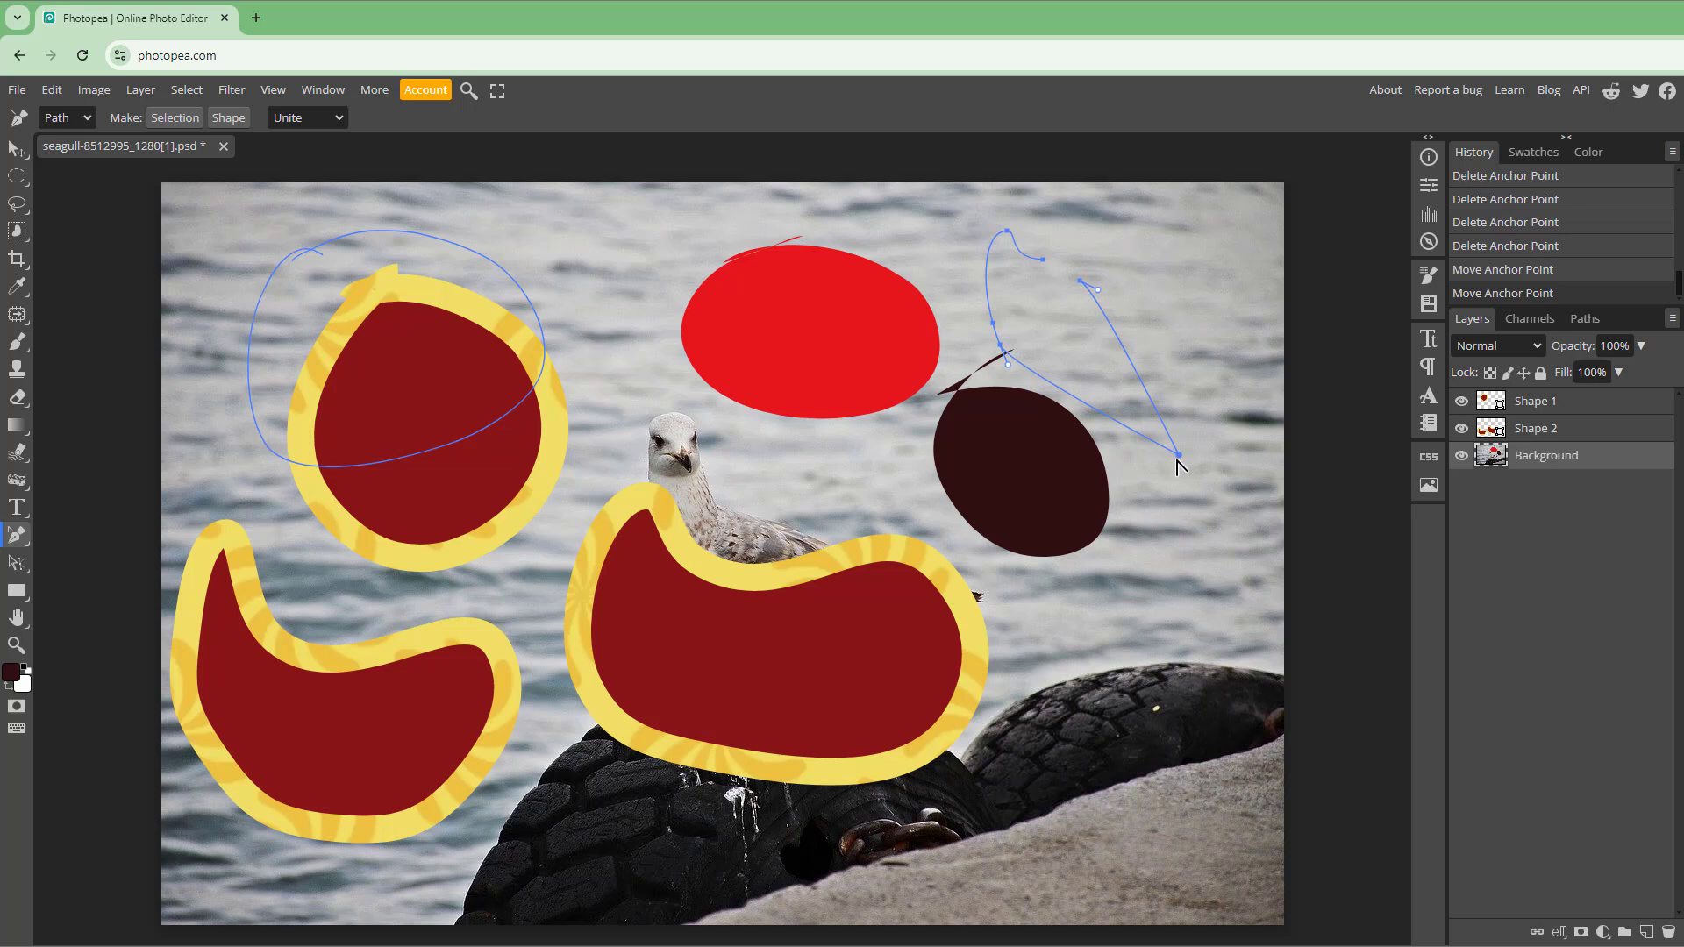
pyautogui.moveTo(1179, 467); pyautogui.dragTo(1061, 596)
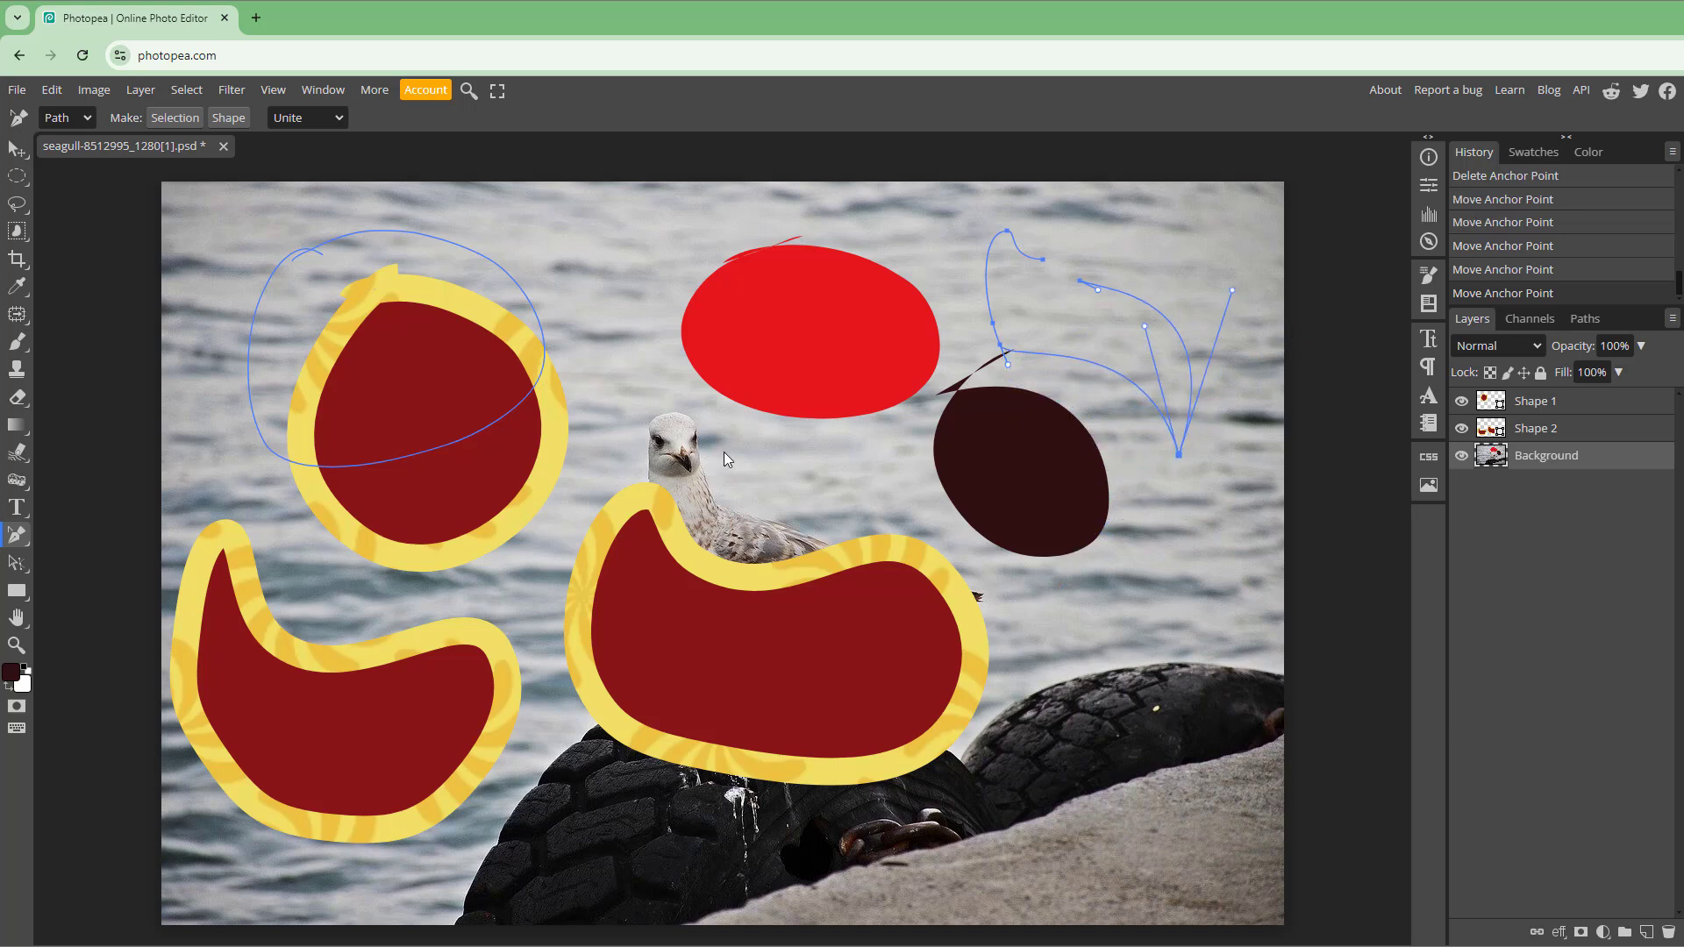
pyautogui.click(1537, 428)
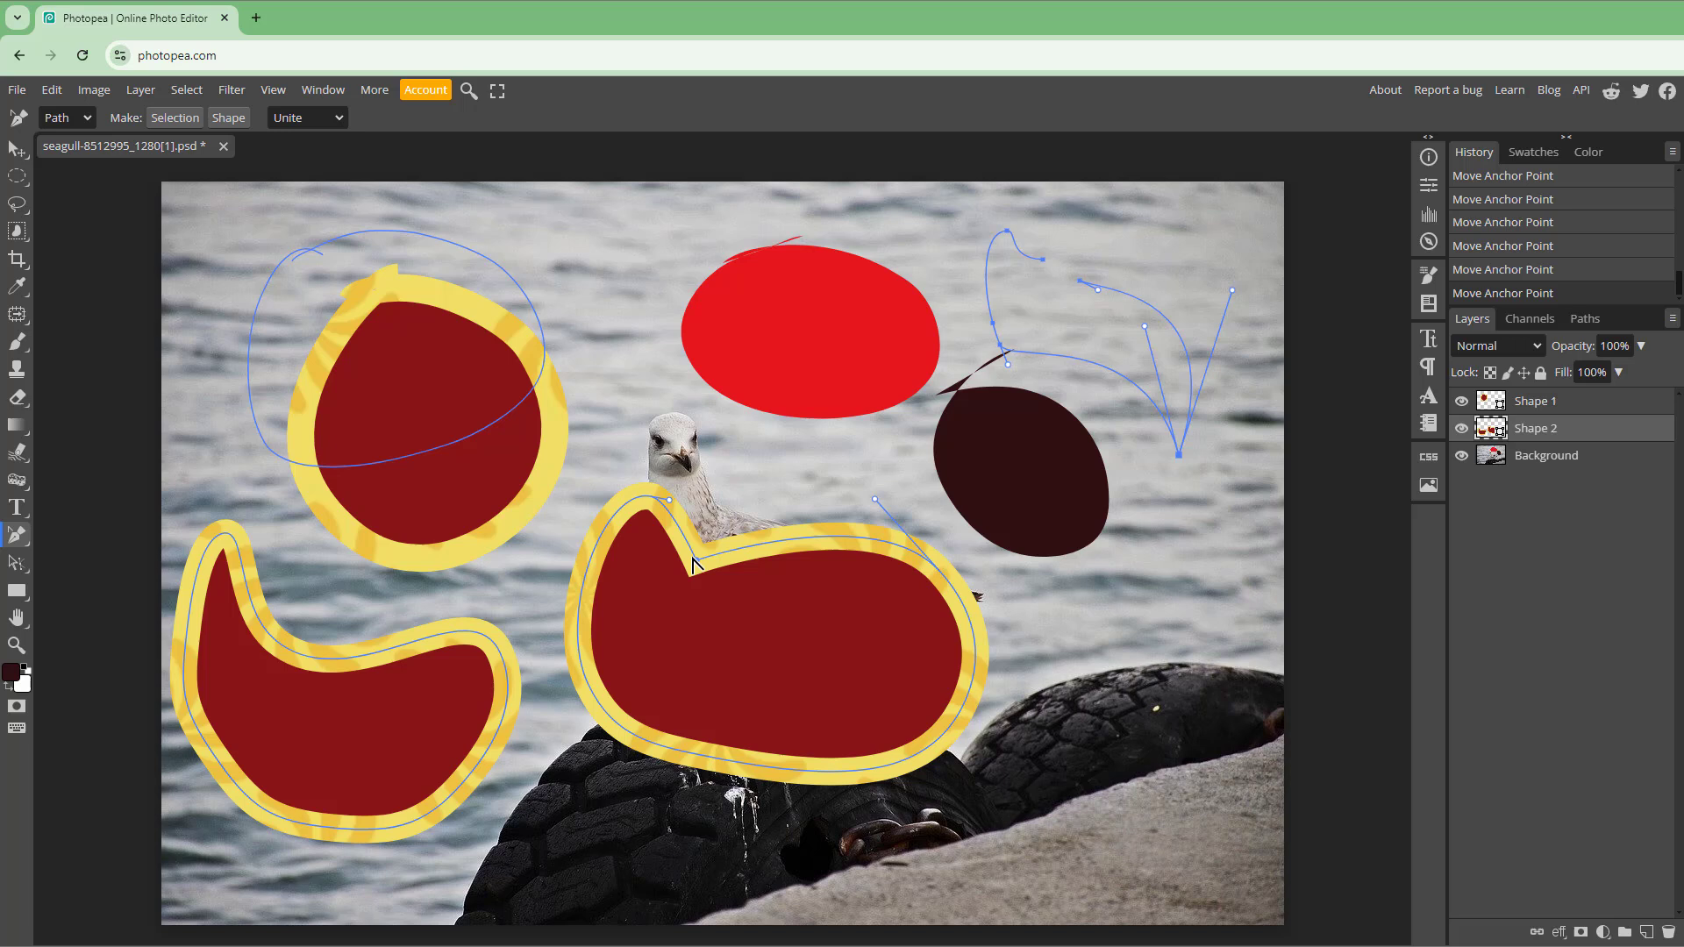
# Add anchor points to Shape 2's outline to dent its top edge, then delete one
pyautogui.click(18, 535)
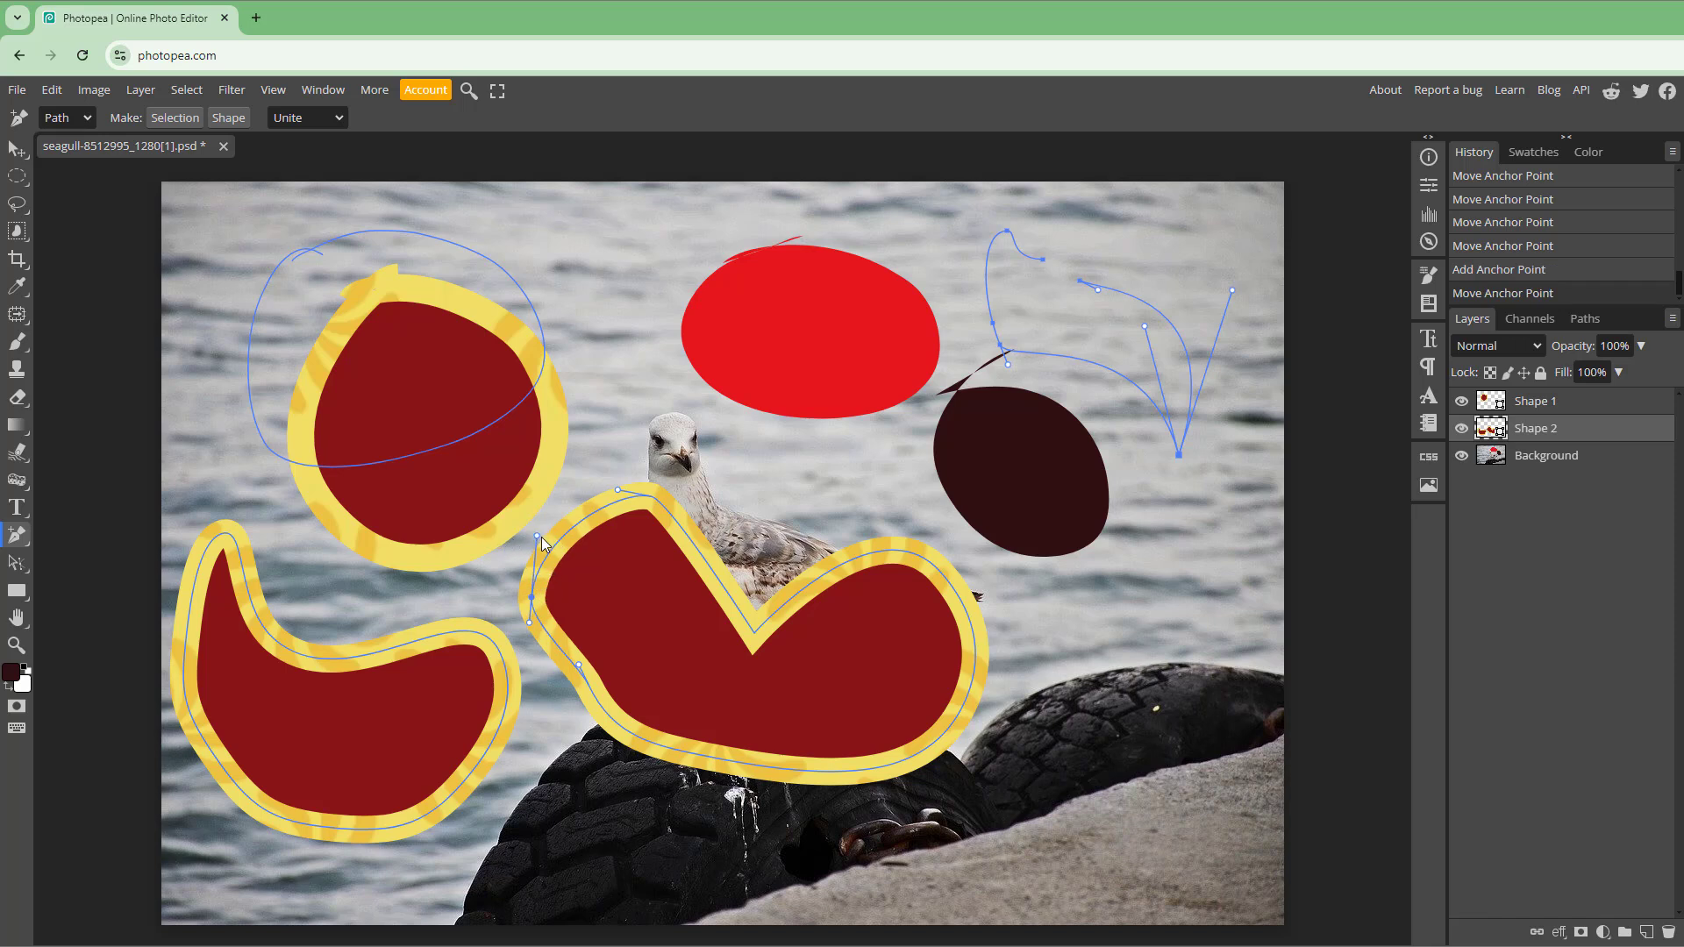
pyautogui.click(18, 535)
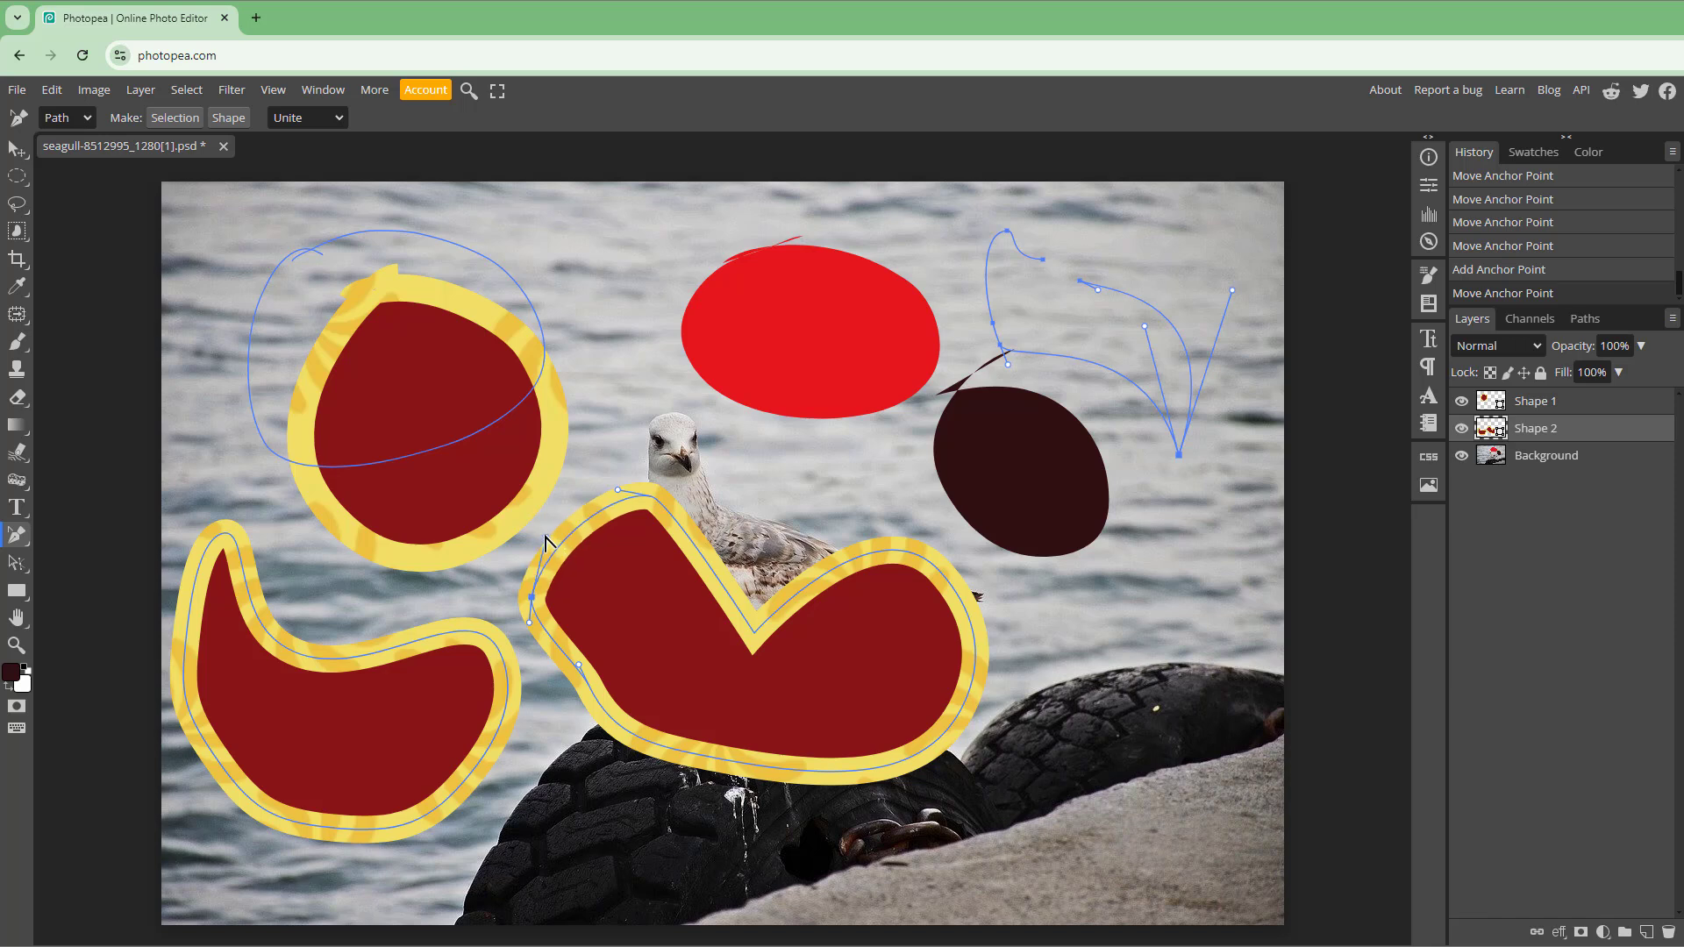
pyautogui.click(17, 537)
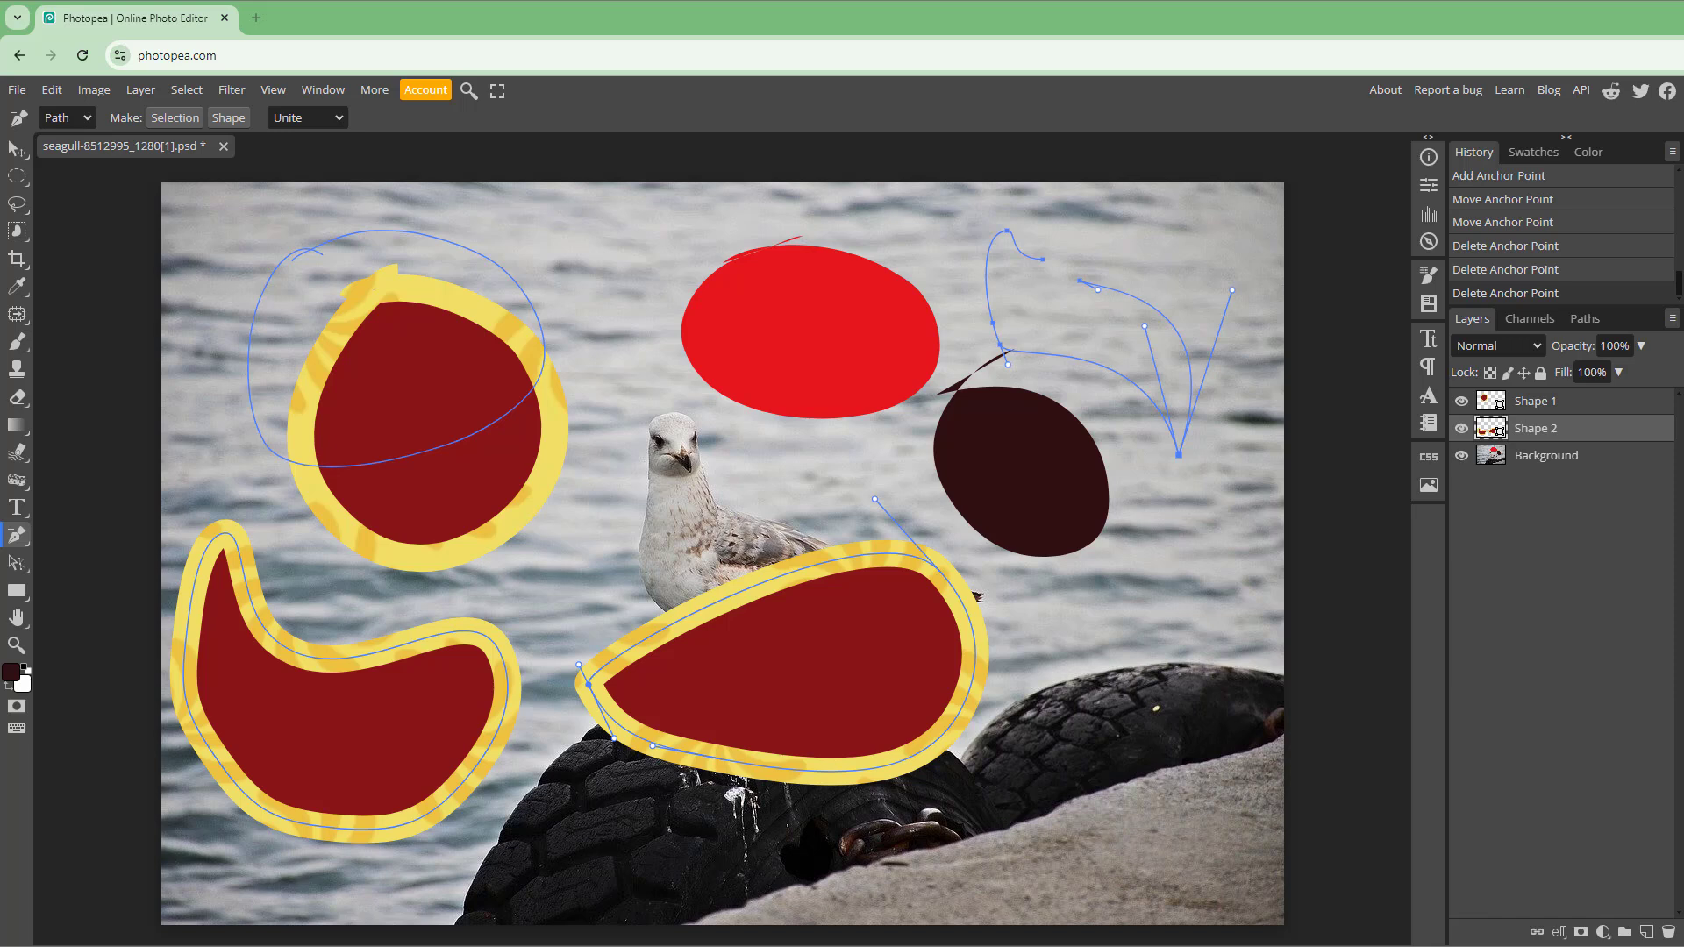
pyautogui.moveTo(1211, 298)
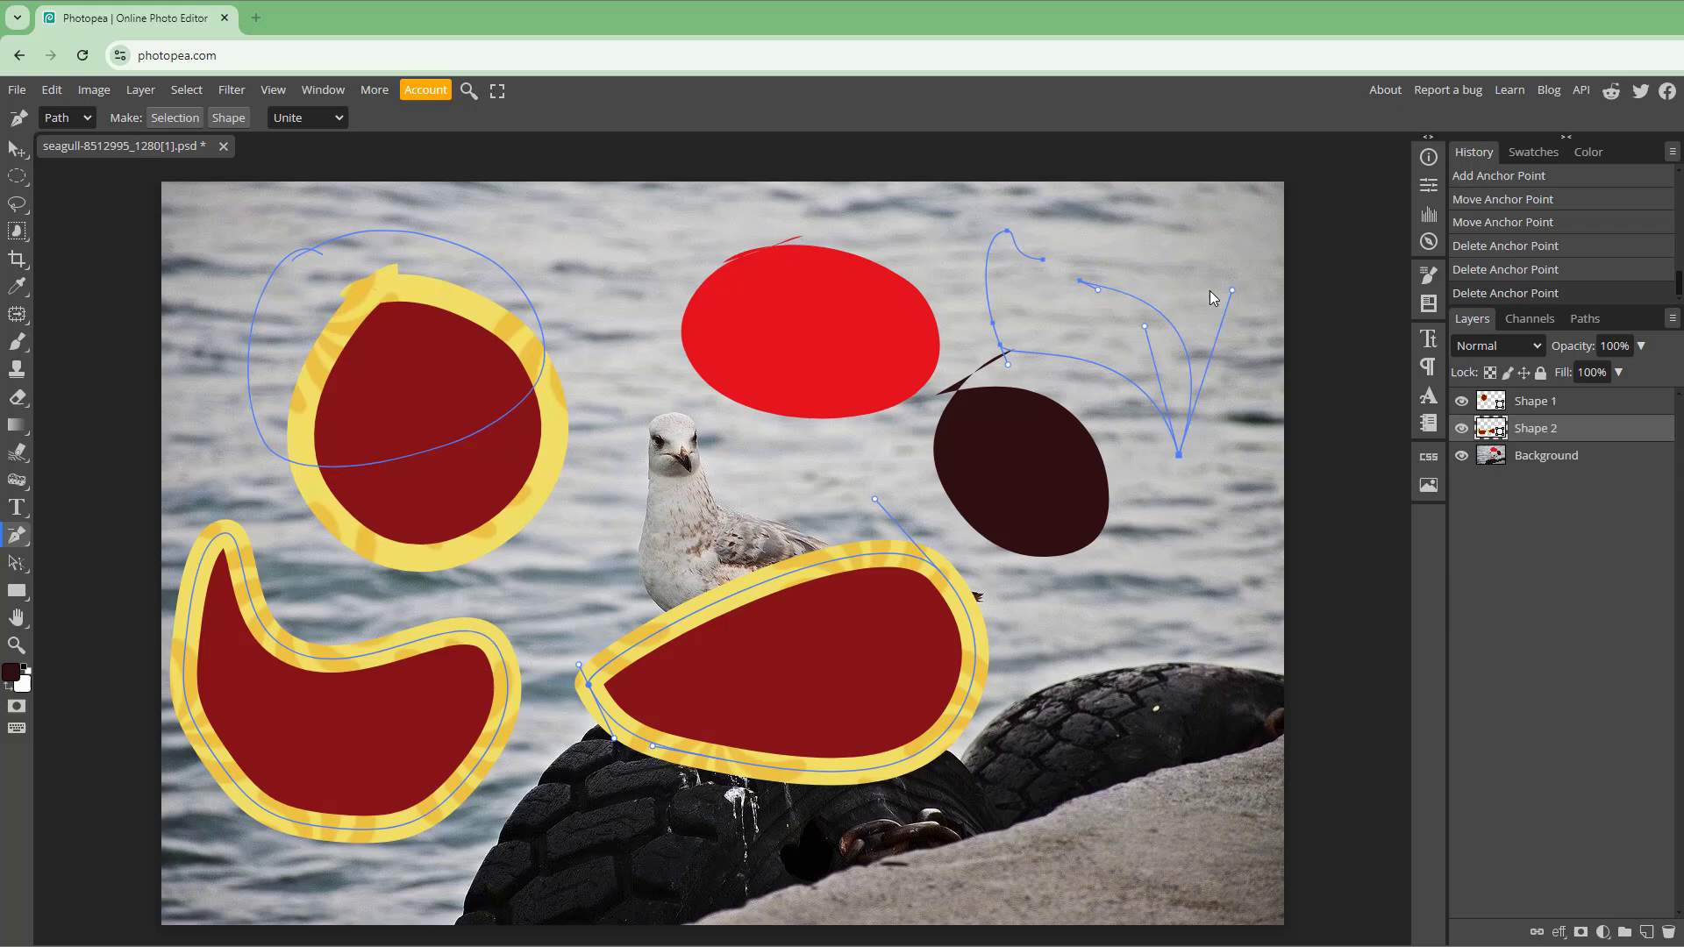
pyautogui.moveTo(1082, 289)
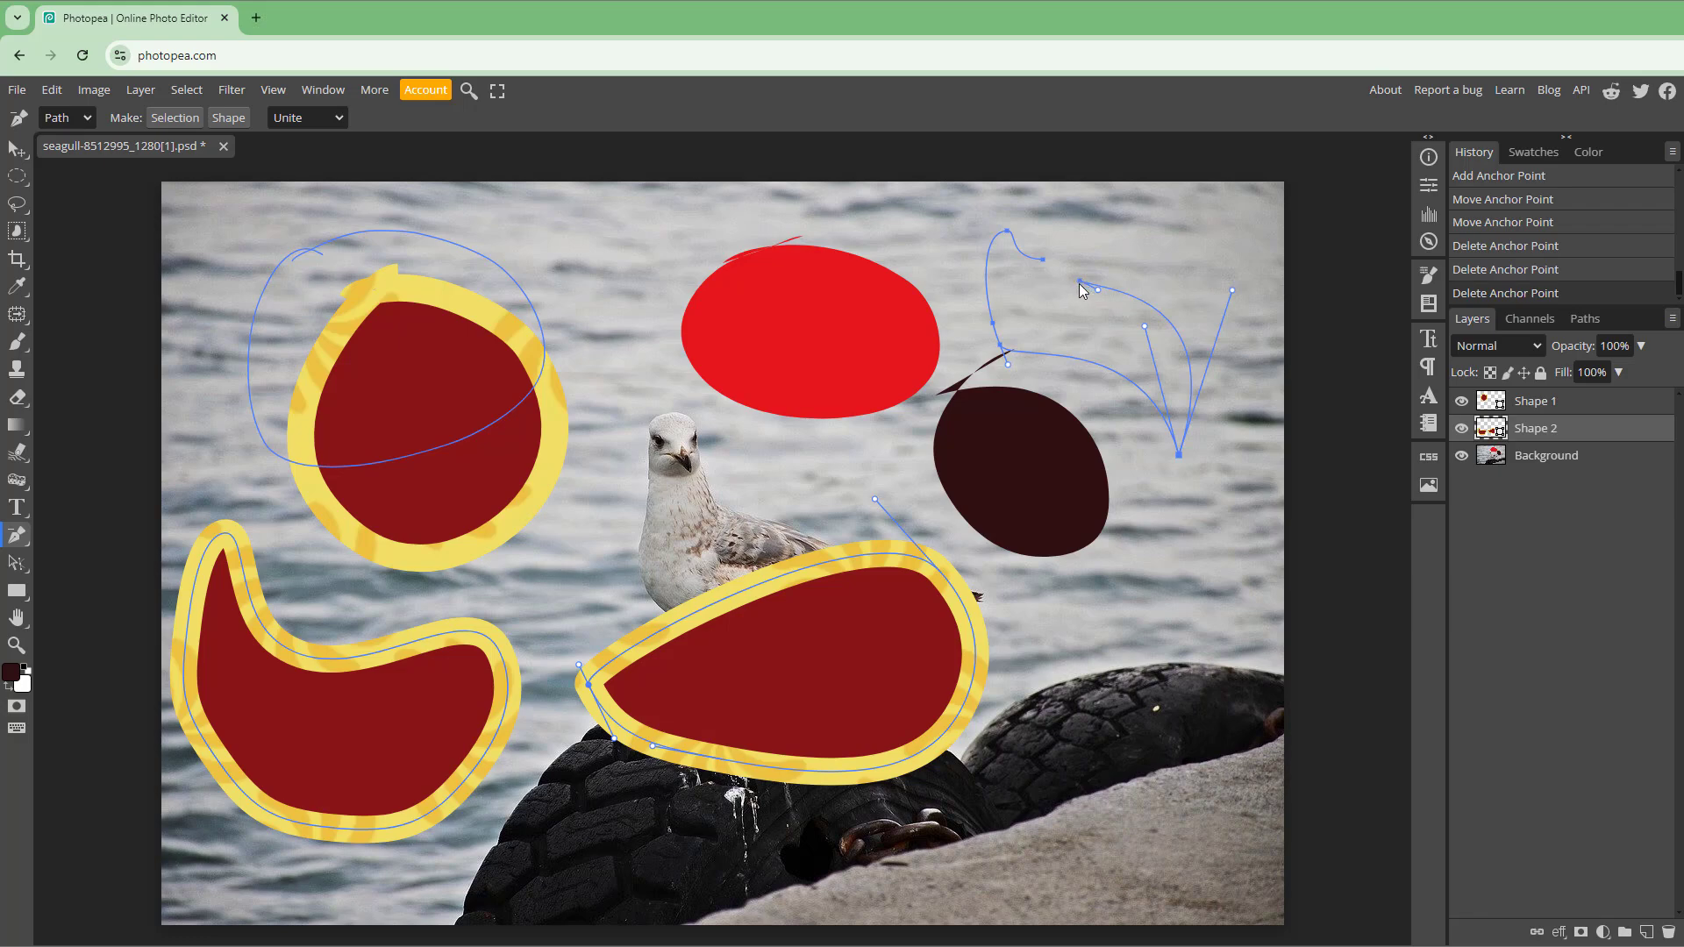